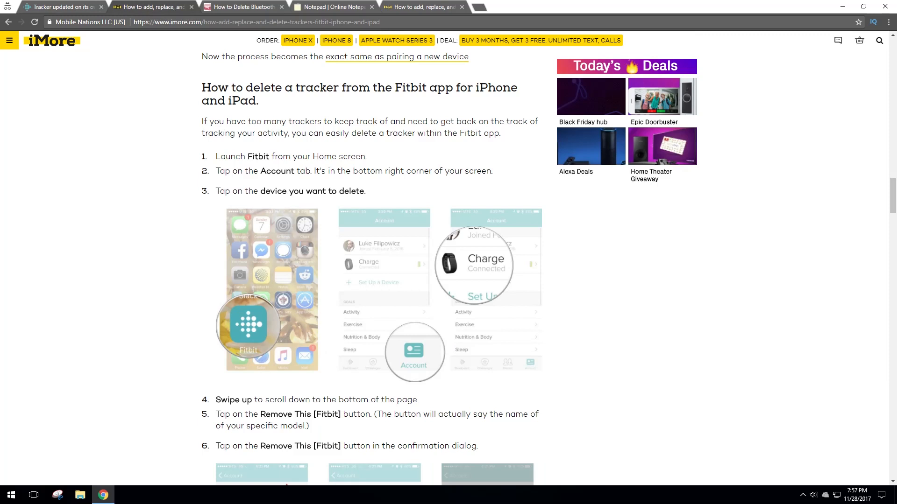
mouse_move(414, 352)
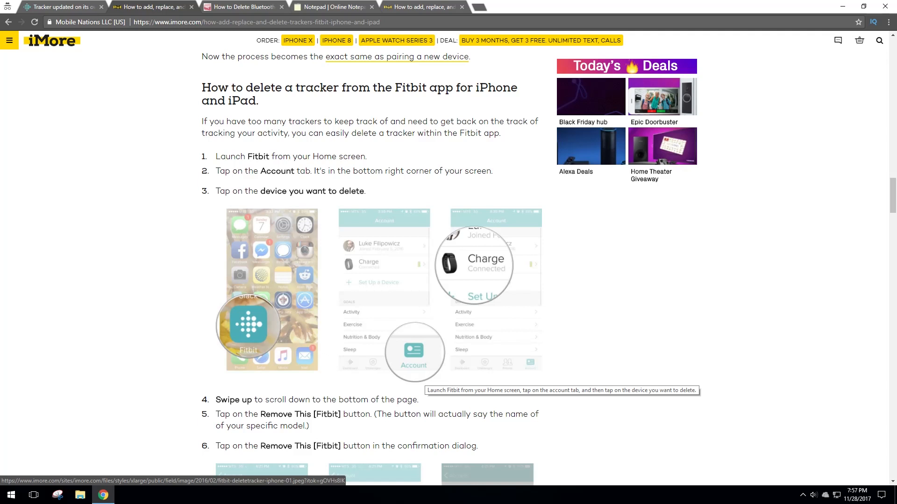
Scroll the iMore article down to its 'Remove This' tracker-deletion steps.
scroll("down", 3)
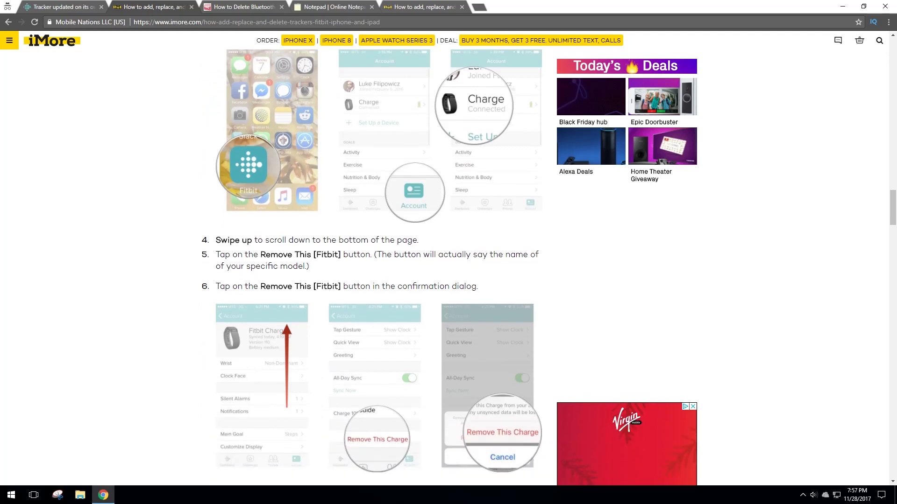
scroll("down", 3)
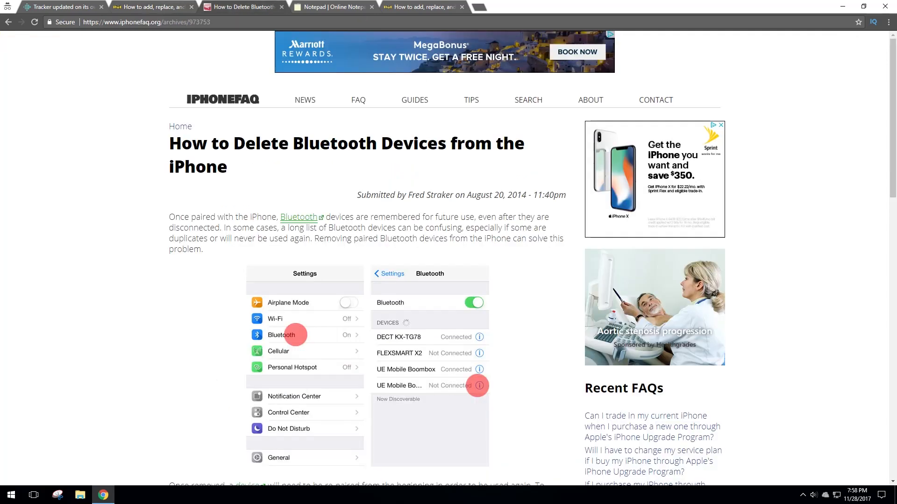
scroll("down", 3)
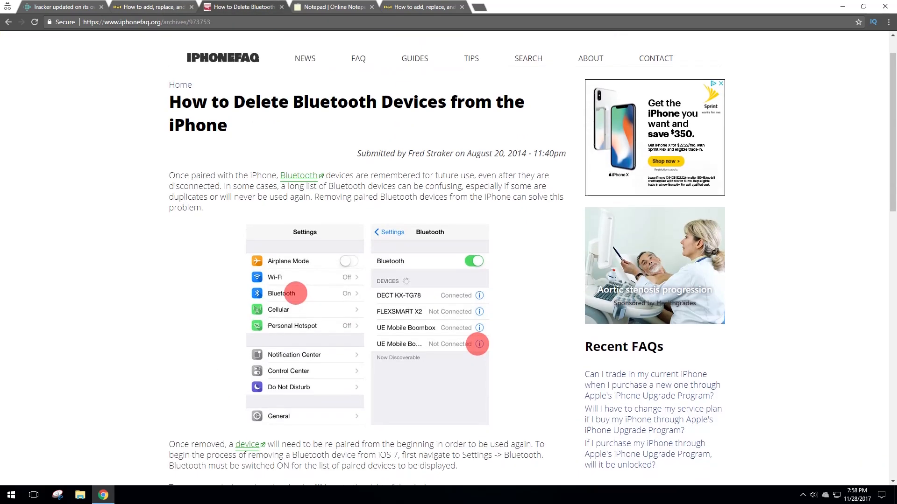
scroll("down", 3)
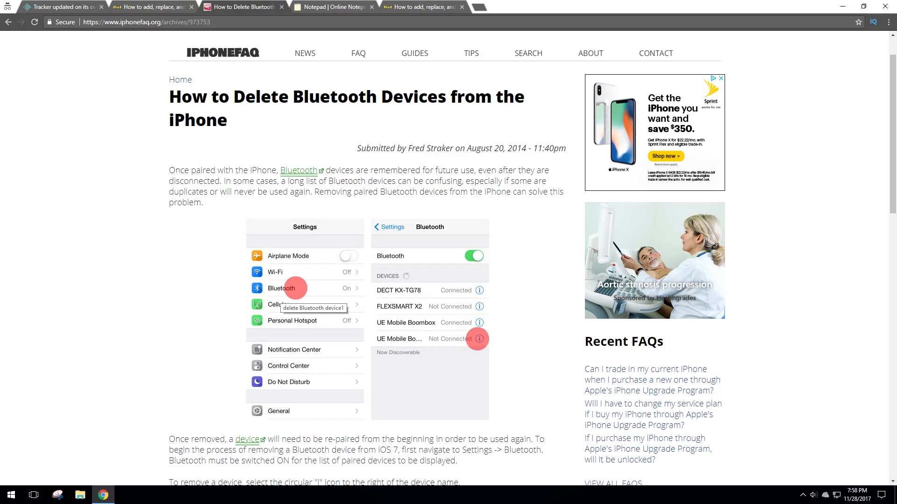
scroll("down", 3)
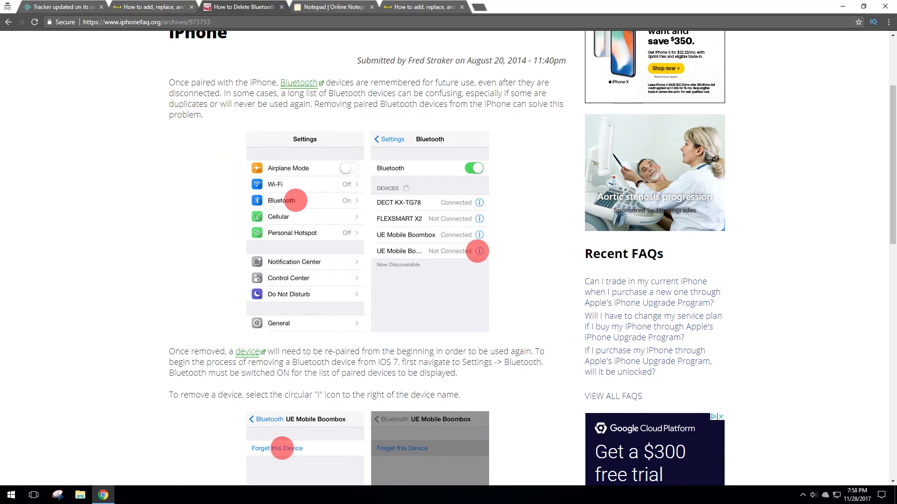
scroll("down", 3)
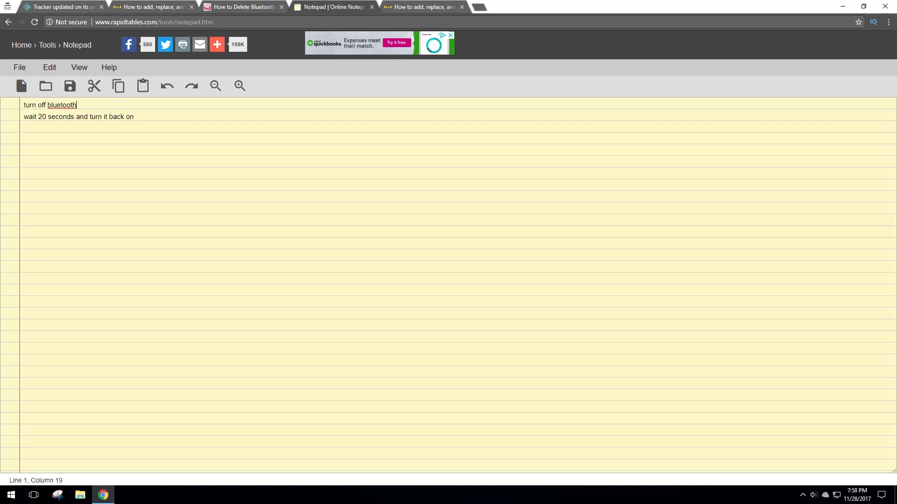
mouse_move(243, 7)
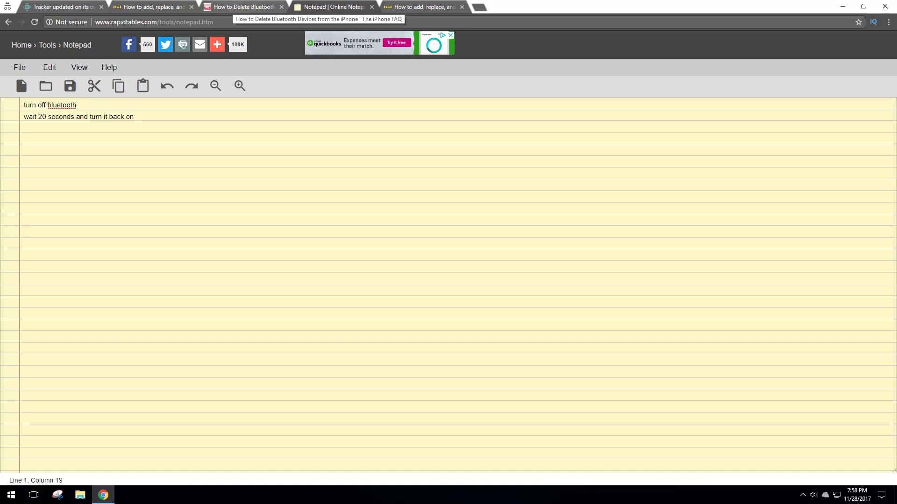
left_click(243, 7)
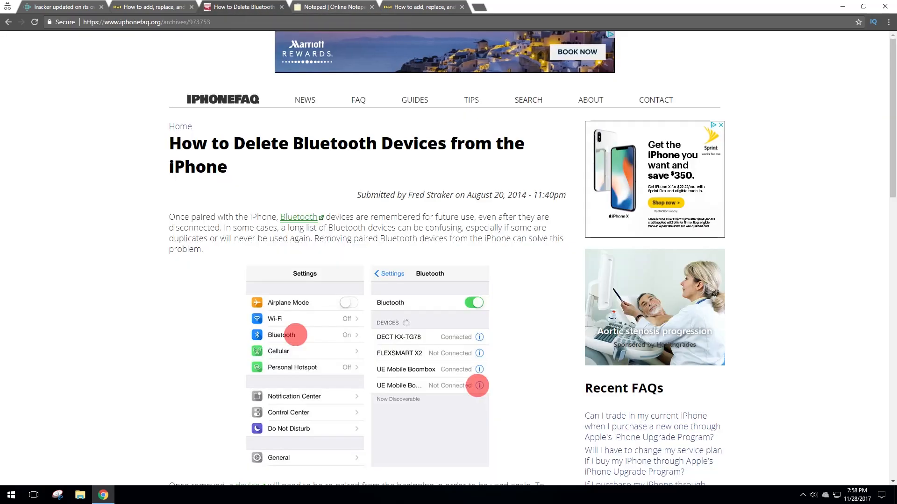
Return from the iPhoneFAQ Bluetooth guide to the iMore 'How to add a tracker' section.
scroll("down", 3)
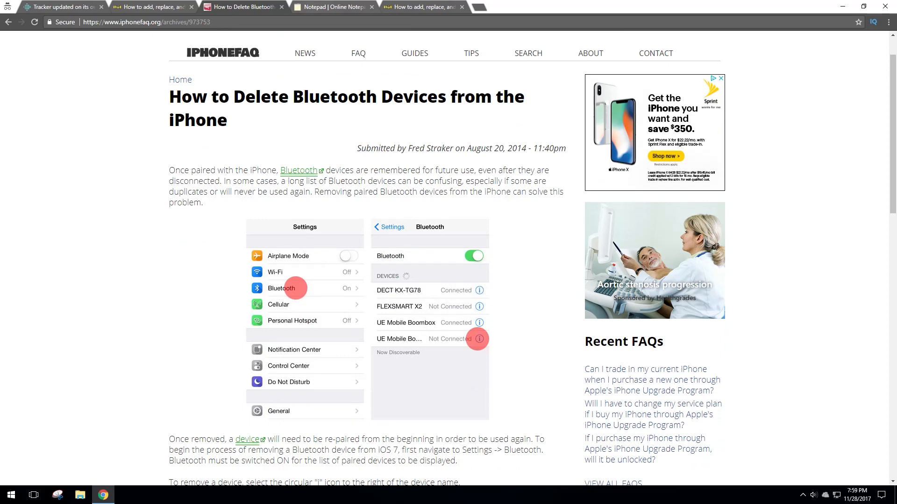
left_click(338, 7)
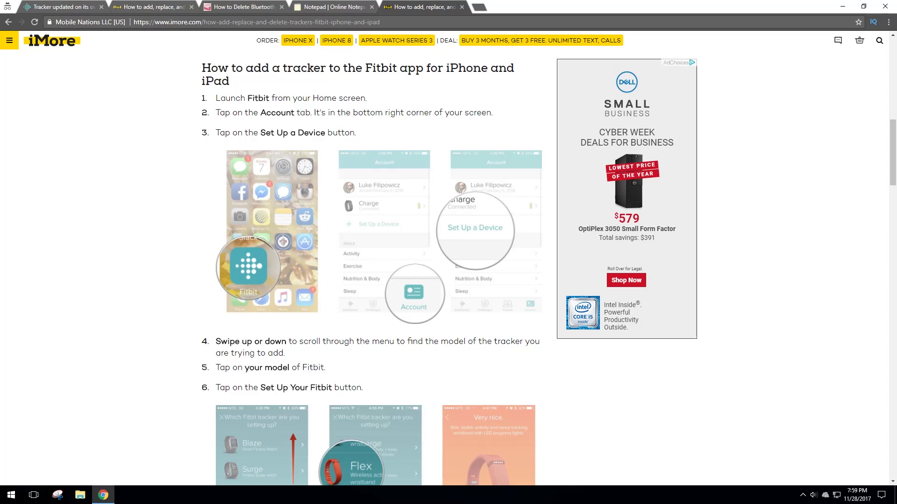
Bring steps 4–6 and the 'Set Up Your Fitbit' screenshots into view.
scroll("down", 3)
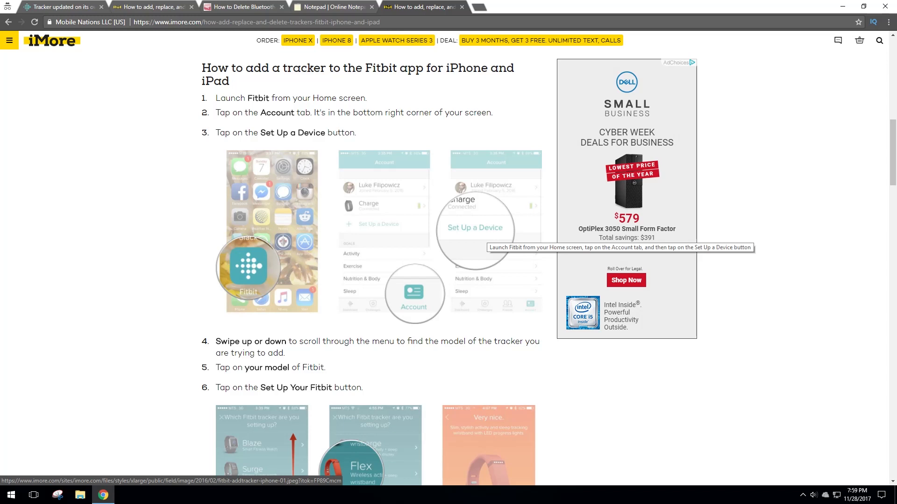
scroll("down", 3)
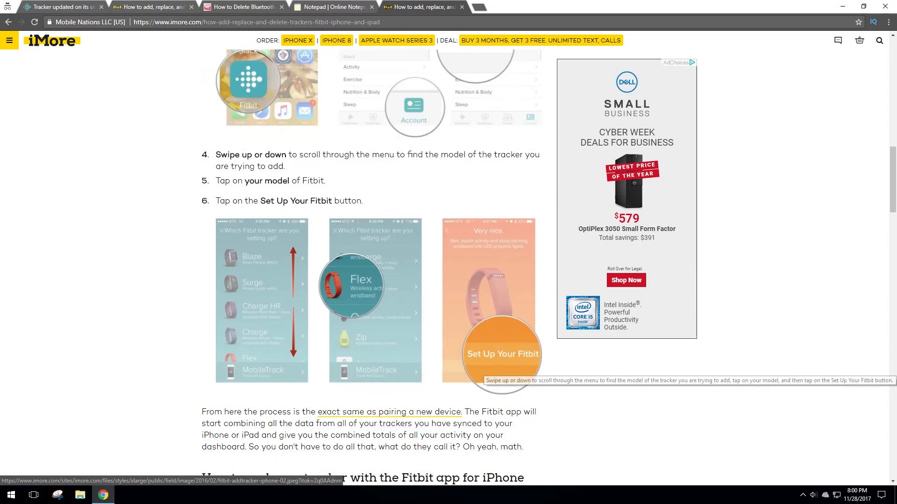